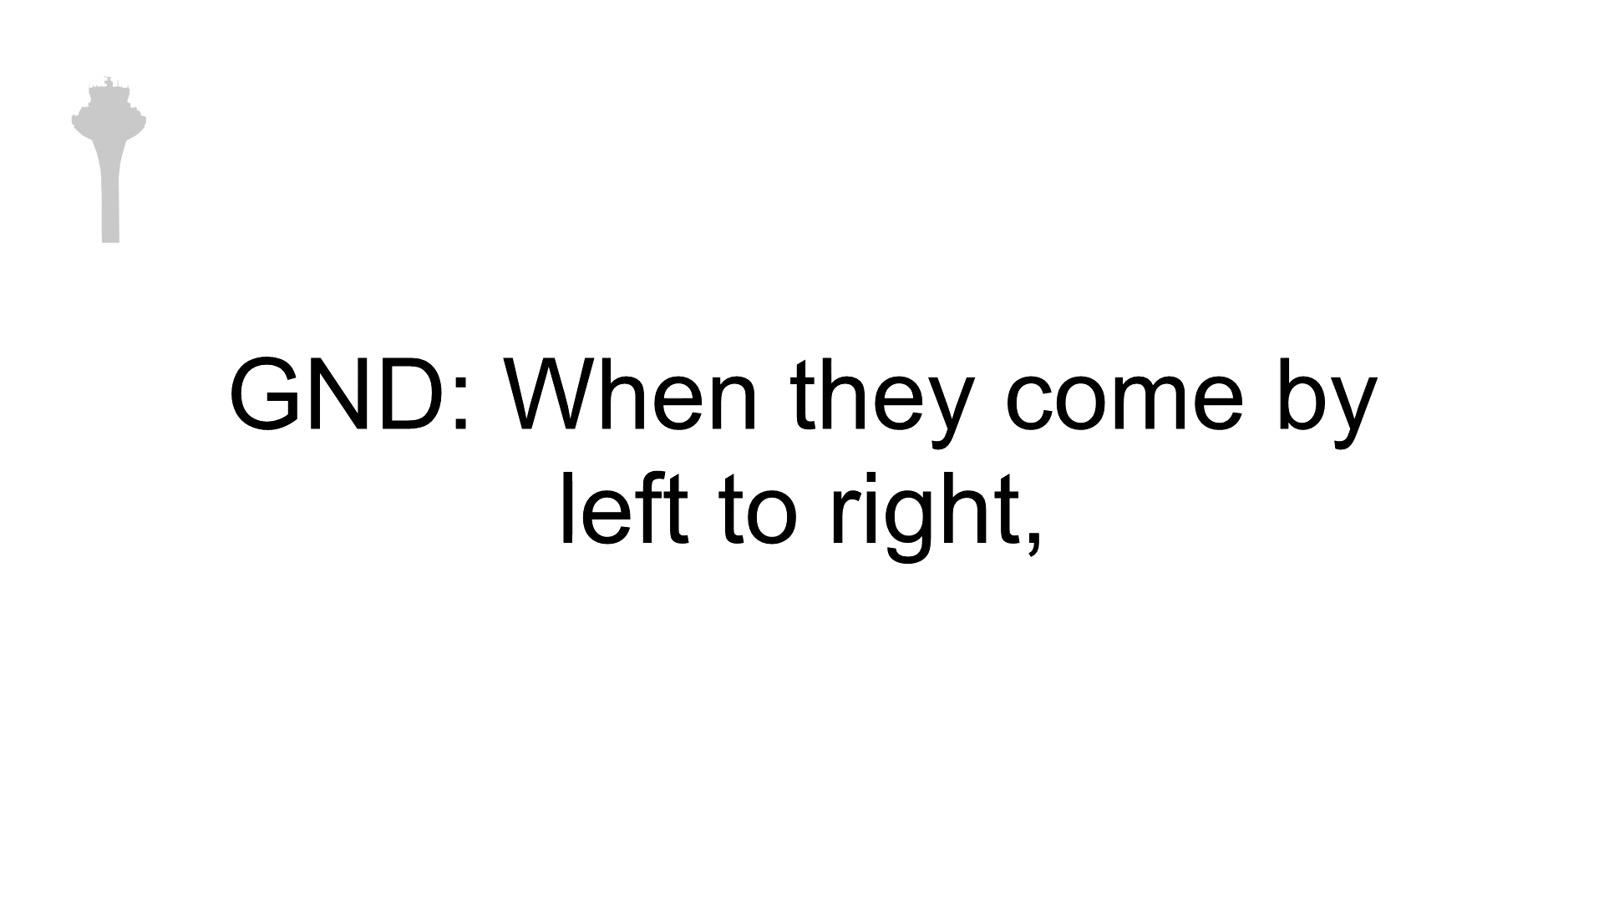
key(Right)
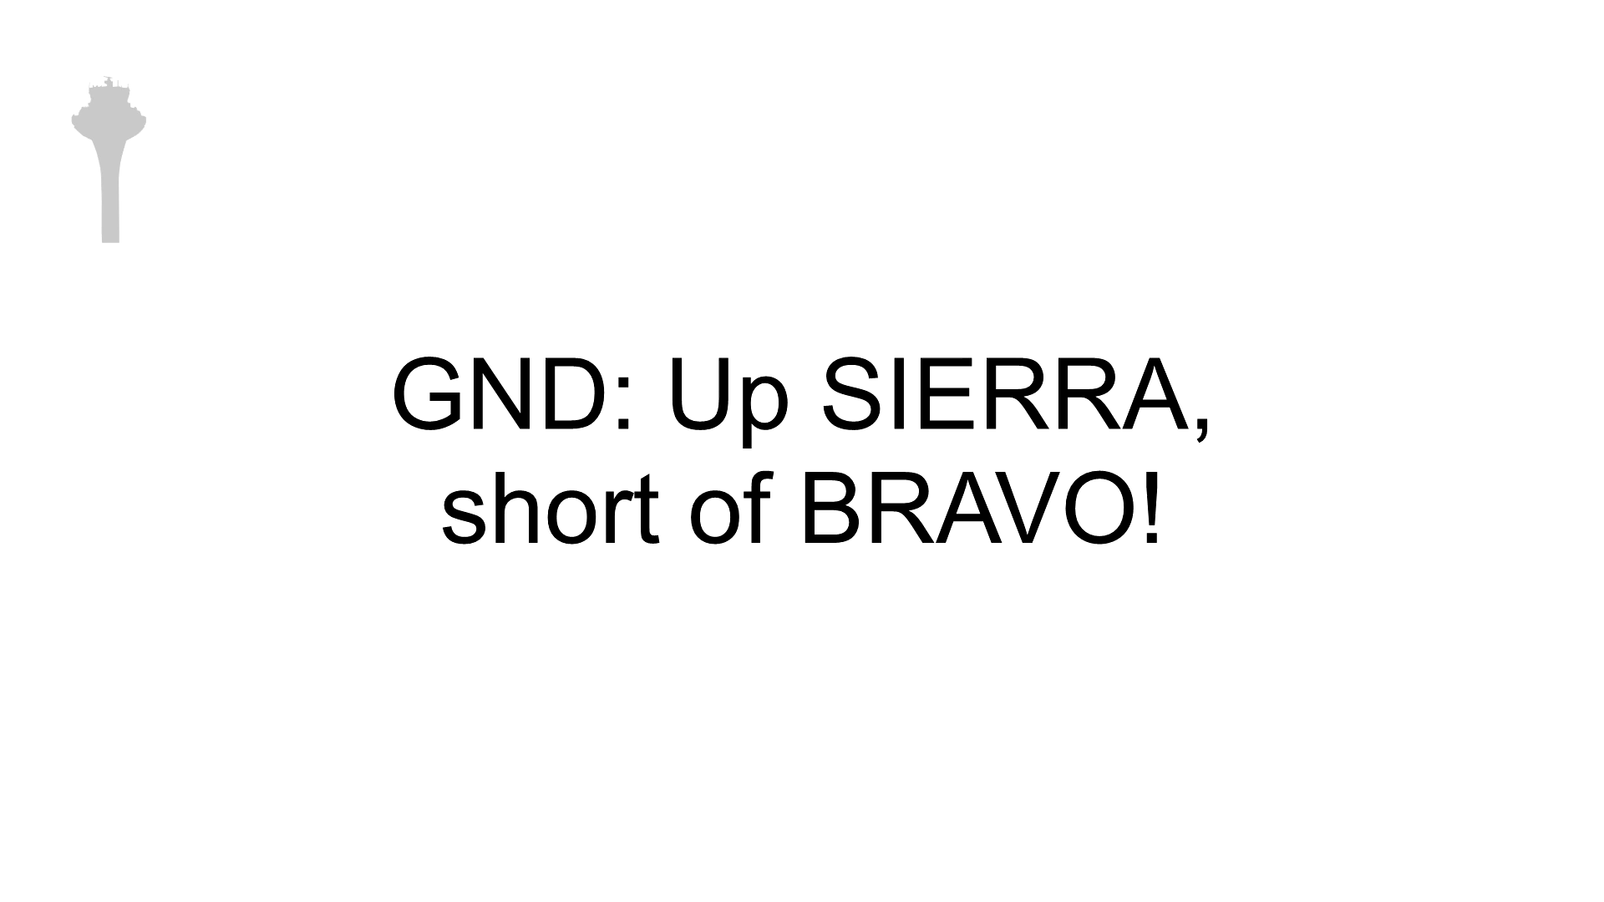
key(right)
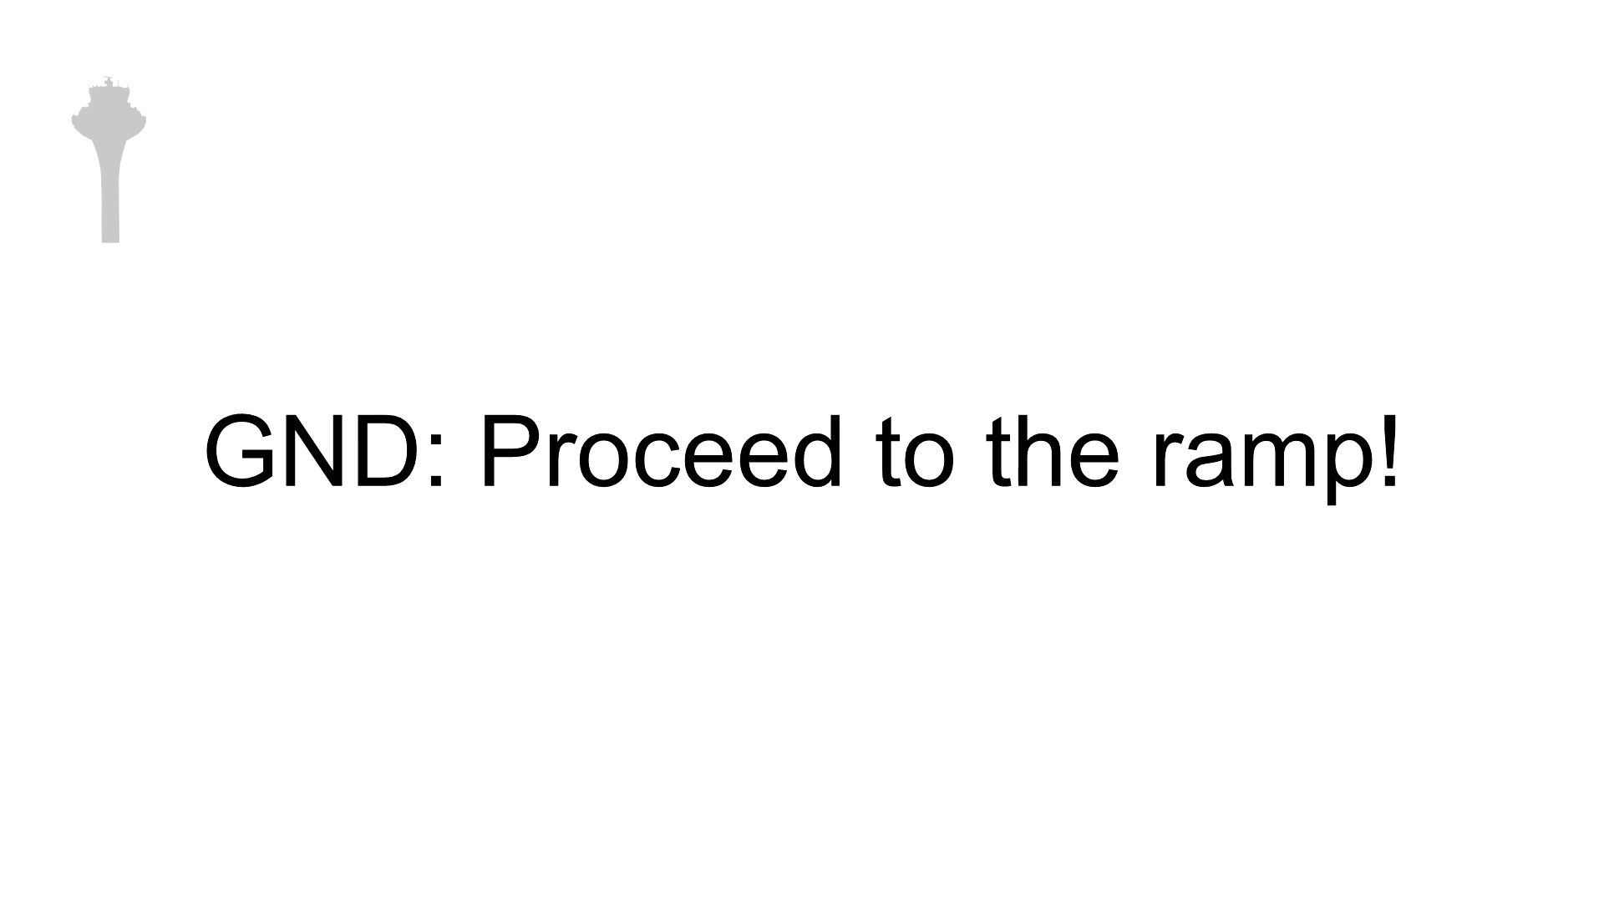
key(Right)
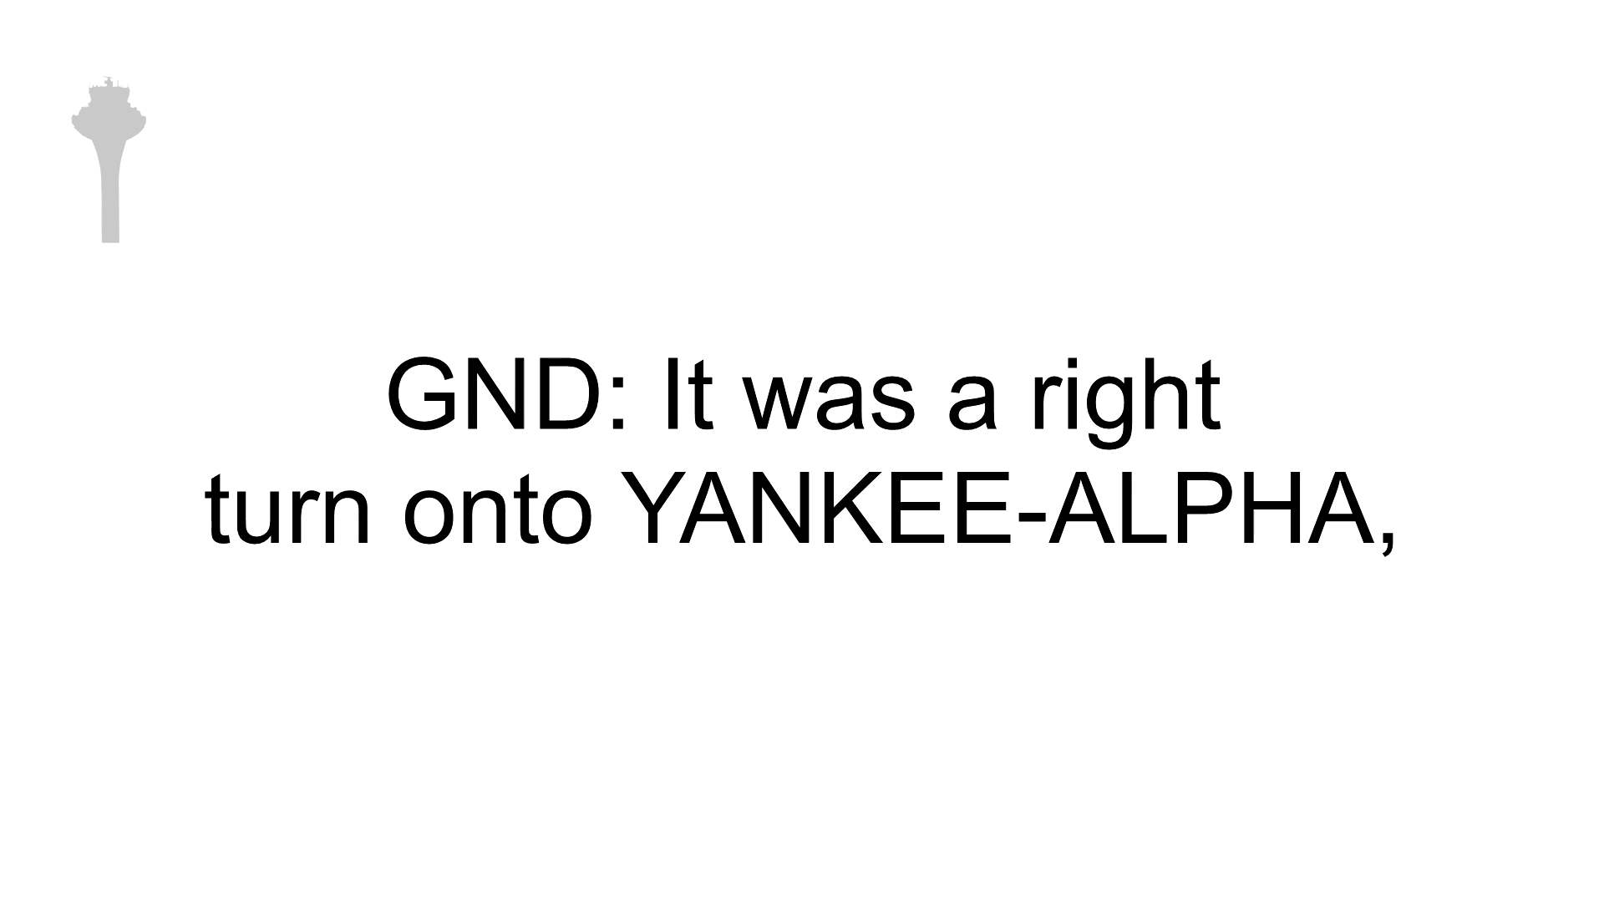
key(Right)
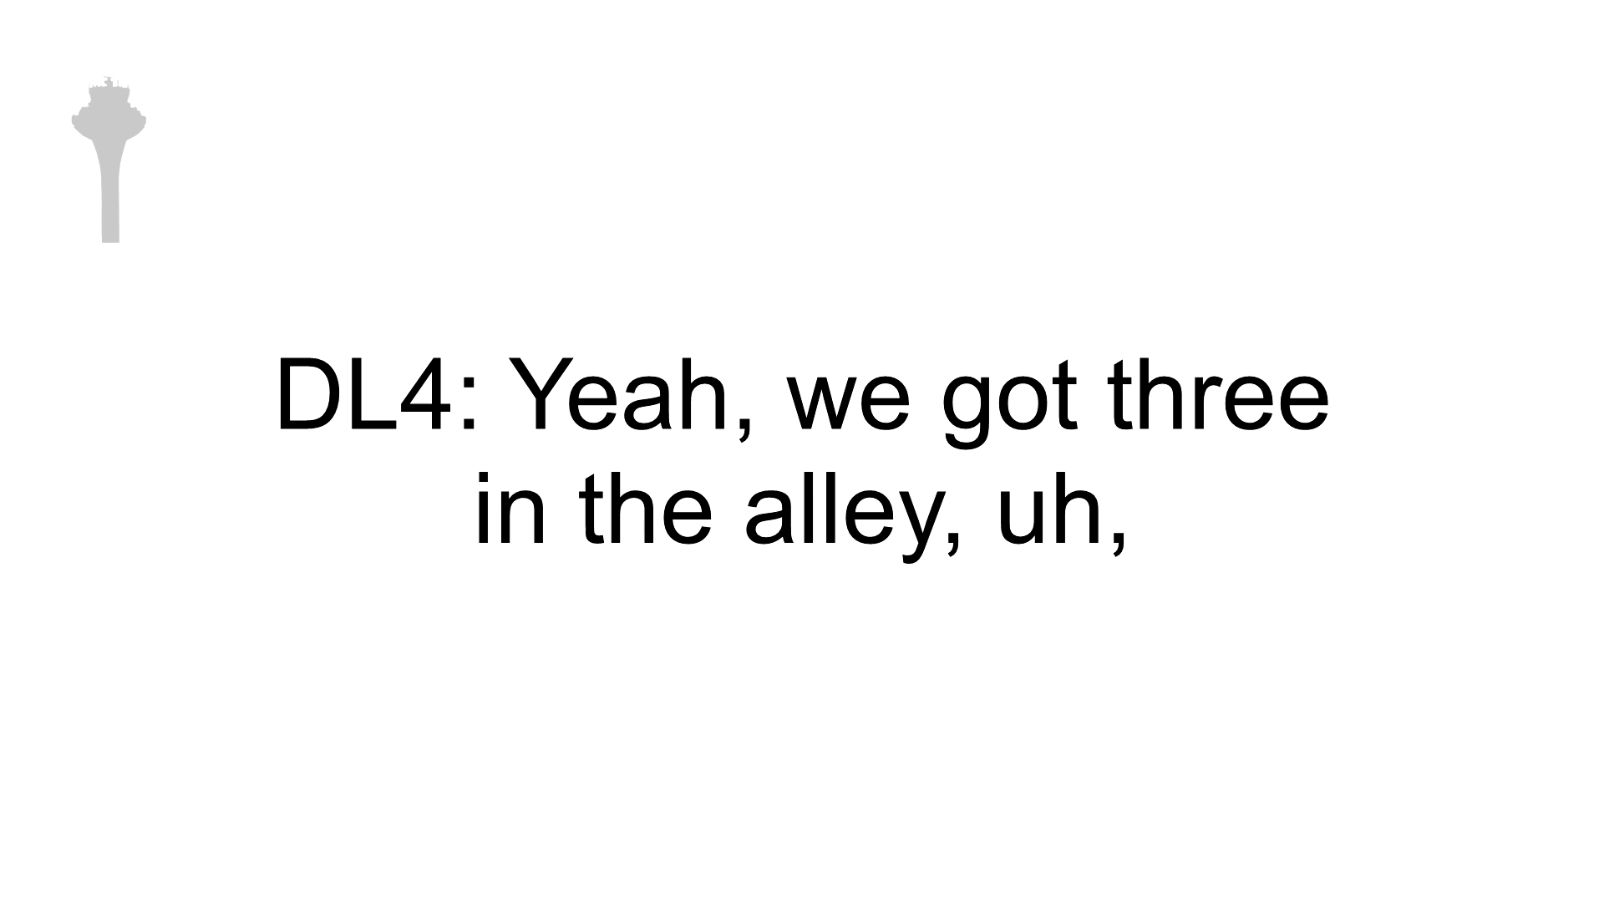
key(right)
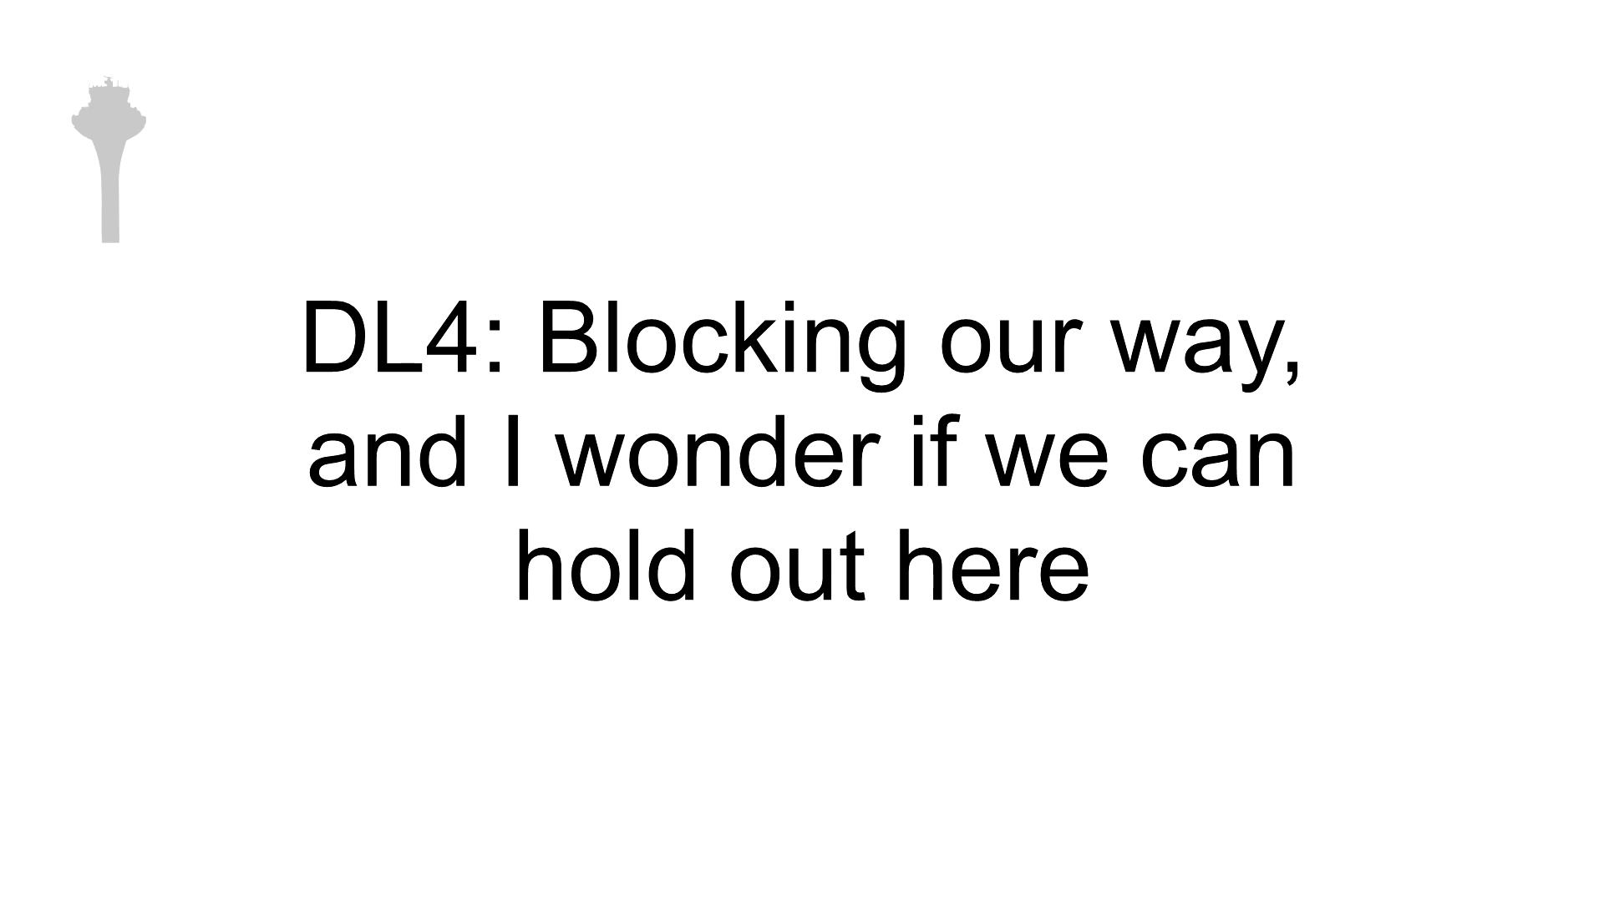
key(Right)
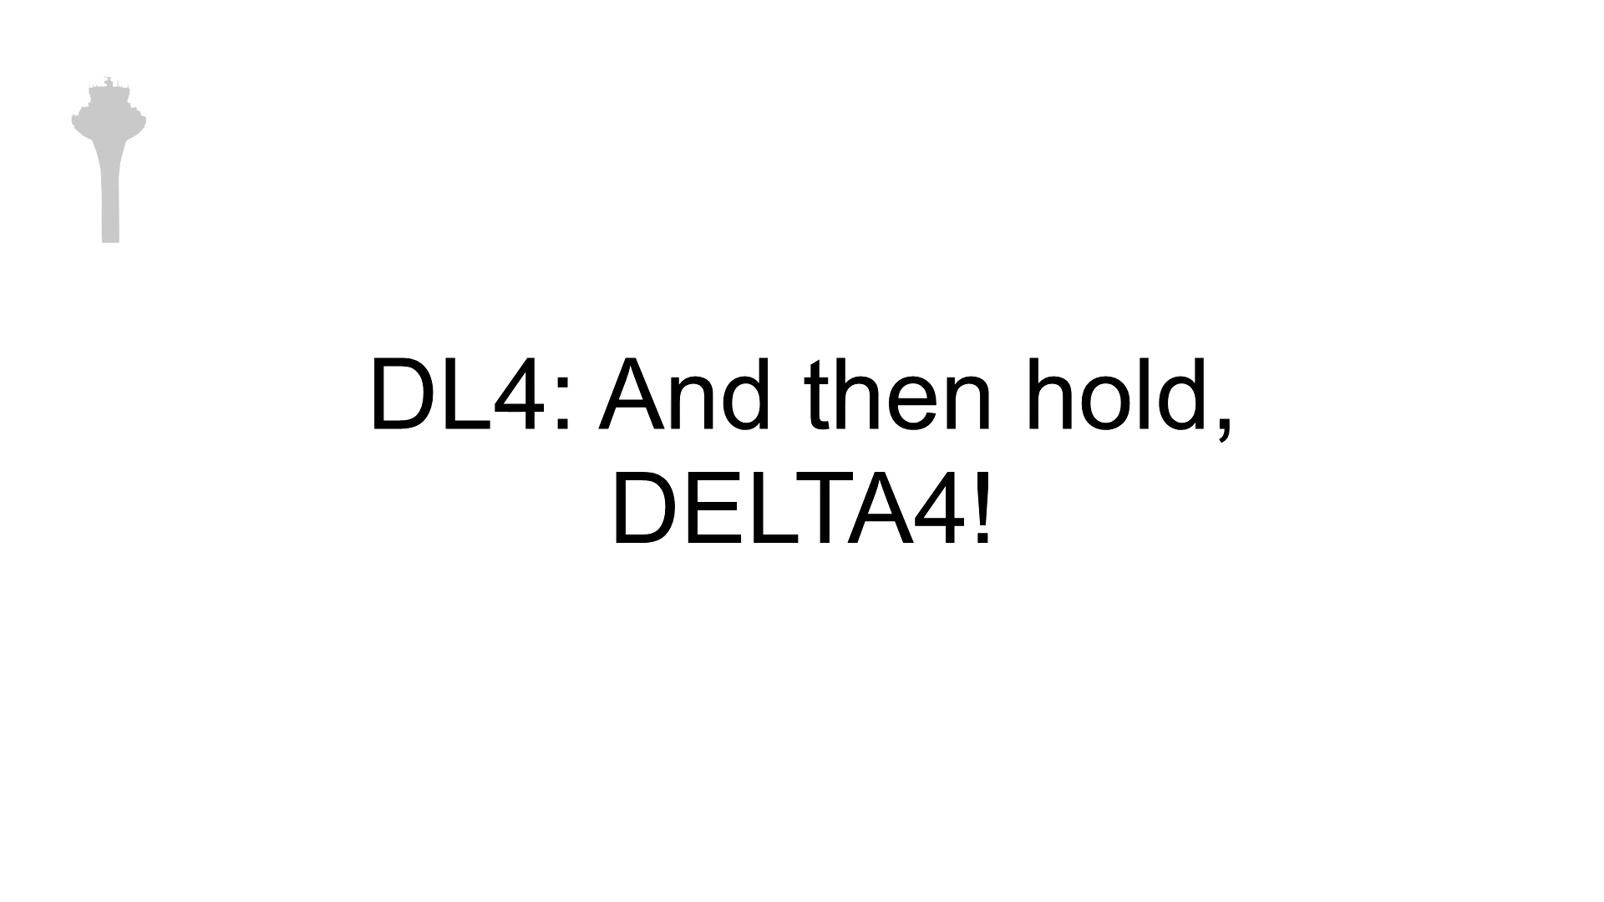
key(Right)
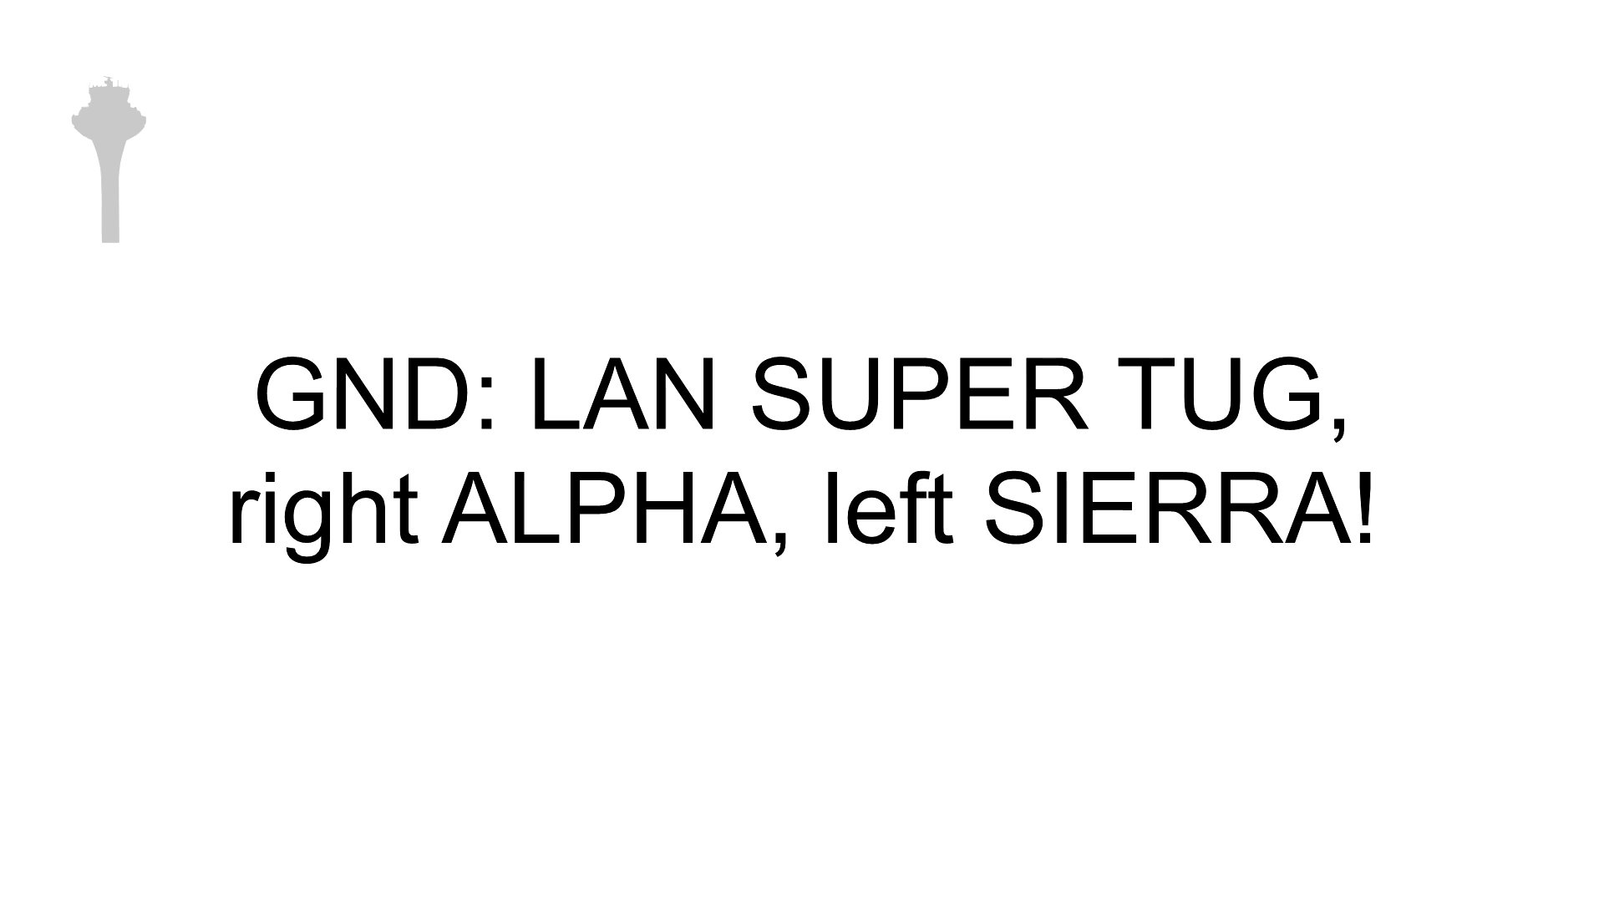